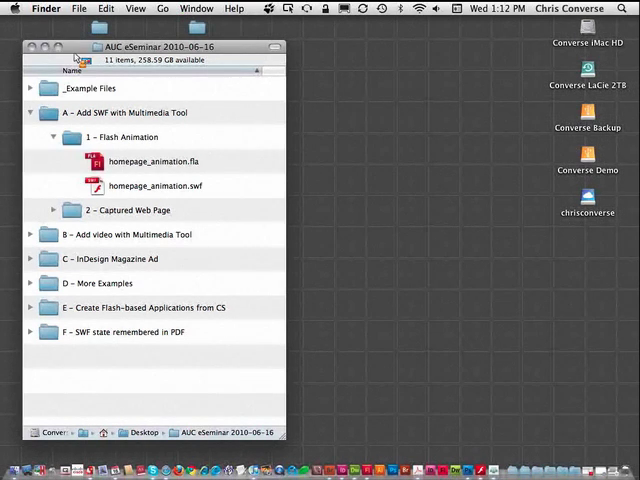
# Step: Open homepage_animation.fla from the Flash Animation folder in Flash
pyautogui.click(152, 160)
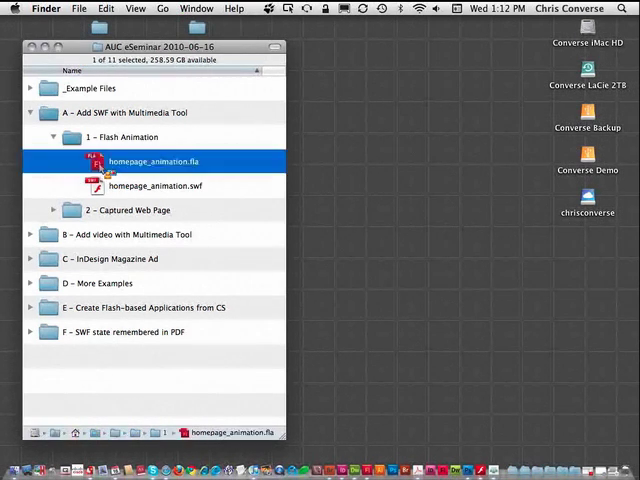
pyautogui.doubleClick(164, 160)
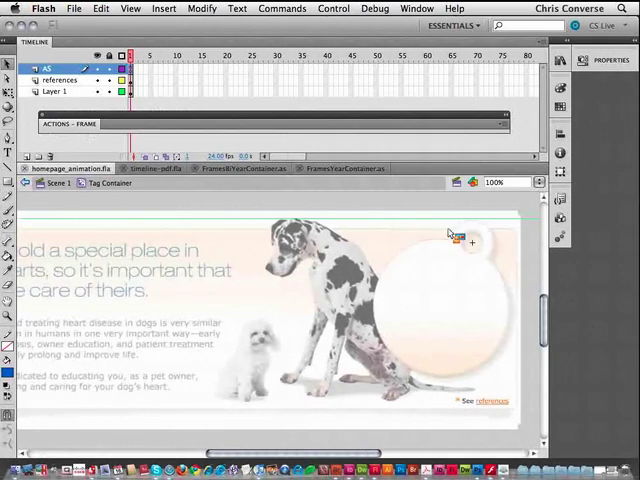
pyautogui.moveTo(400, 288)
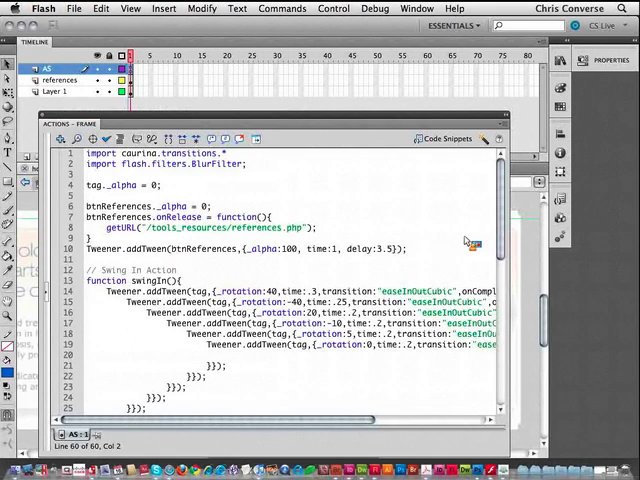
# Step: Scroll the Actions panel to the swingTag tween code
pyautogui.scroll(-3)
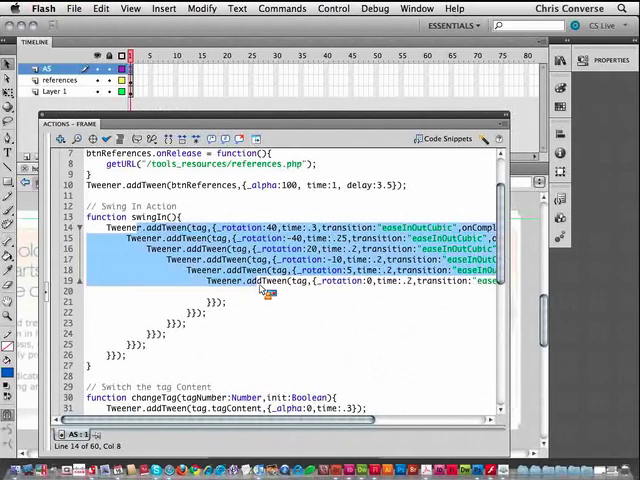
pyautogui.moveTo(350, 192)
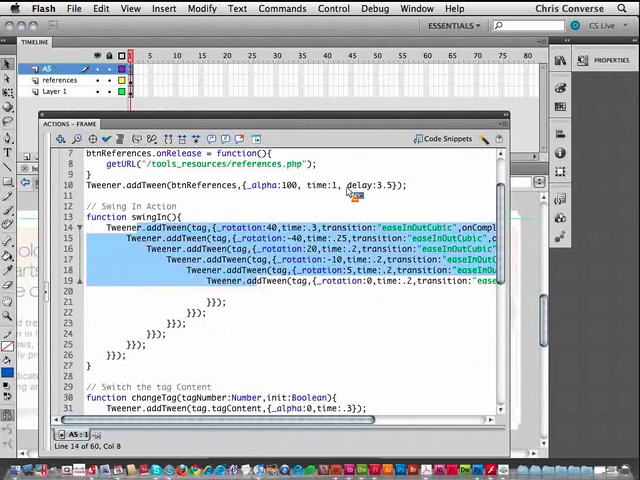
pyautogui.click(282, 8)
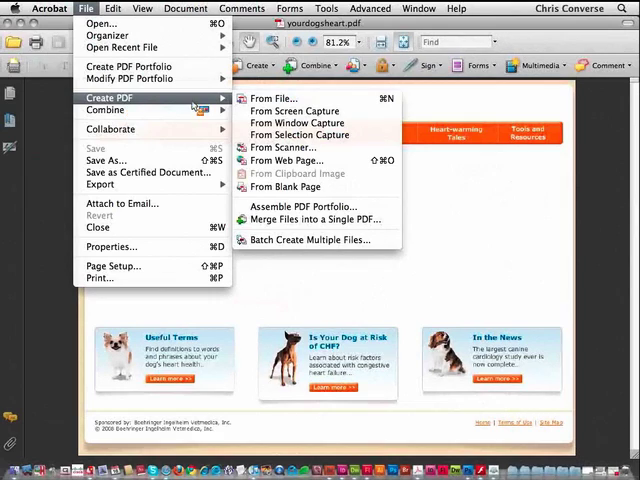
pyautogui.moveTo(288, 160)
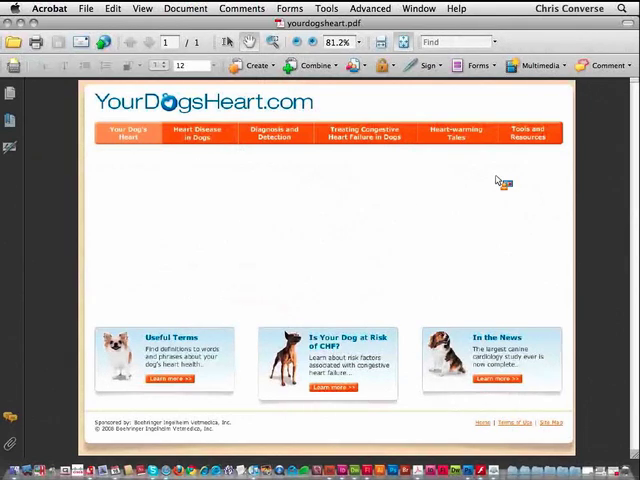
pyautogui.moveTo(368, 204)
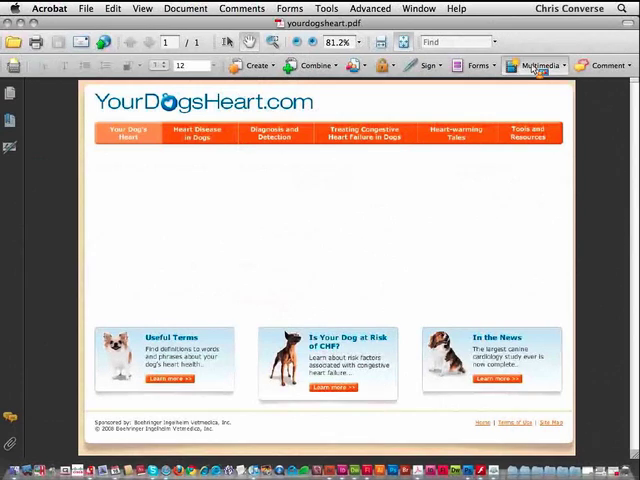
# Step: Activate the Multimedia Flash tool to add Flash content to the page
pyautogui.click(540, 64)
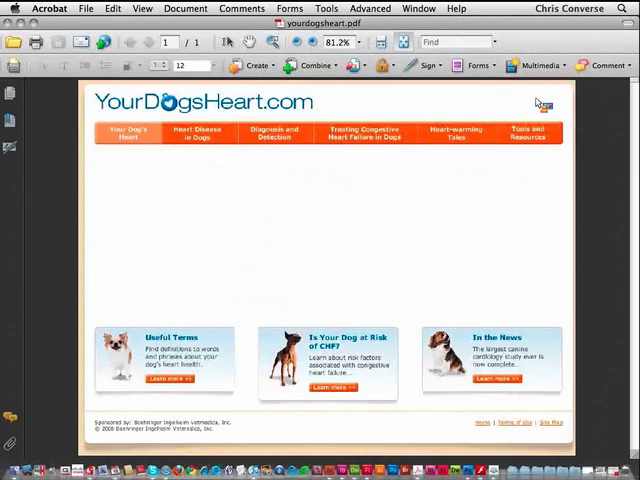
pyautogui.moveTo(108, 164)
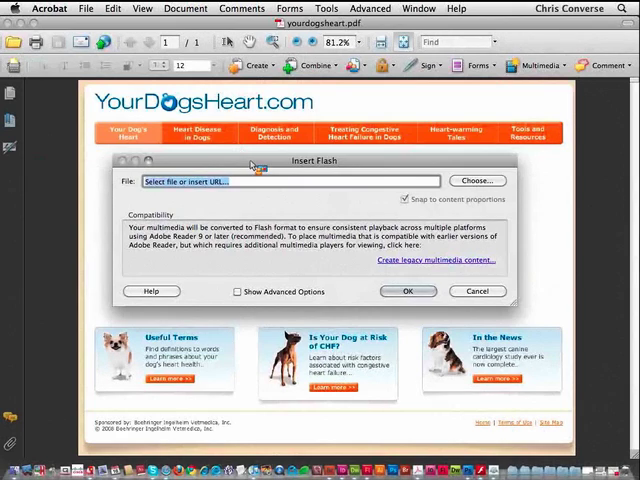
# Step: Choose homepage_animation.swf from the 1 – Flash Animation folder and show advanced options
pyautogui.moveTo(296, 160); pyautogui.dragTo(300, 100)
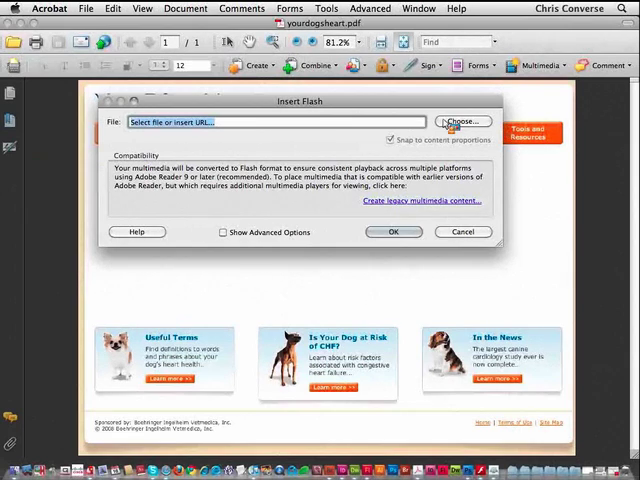
pyautogui.click(462, 120)
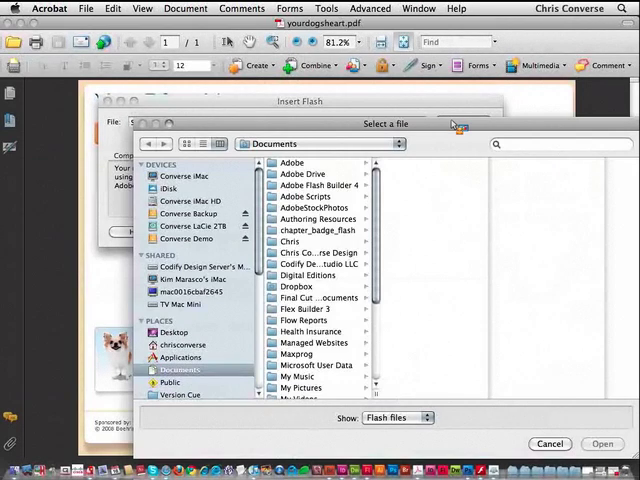
pyautogui.click(174, 332)
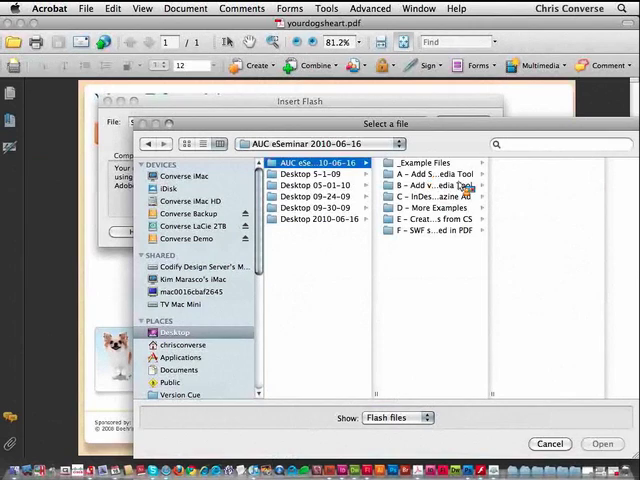
pyautogui.click(430, 172)
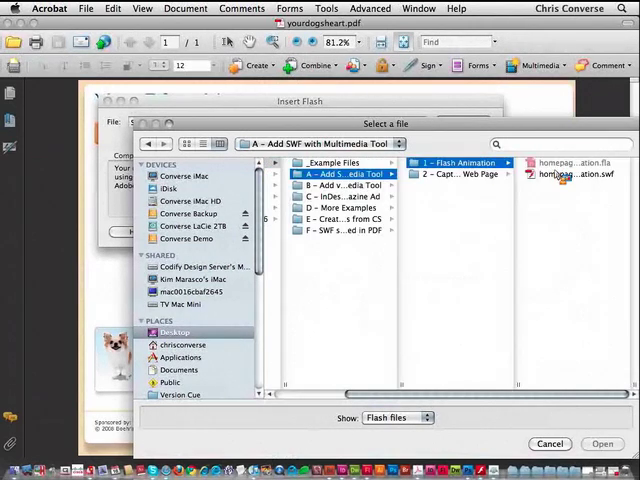
pyautogui.click(570, 174)
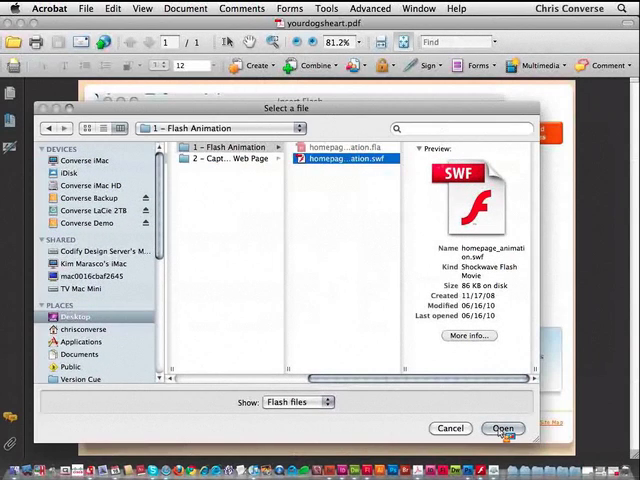
pyautogui.click(502, 428)
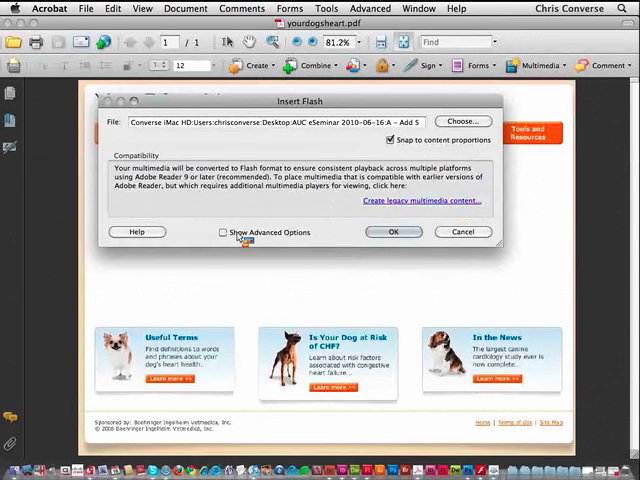
pyautogui.click(224, 232)
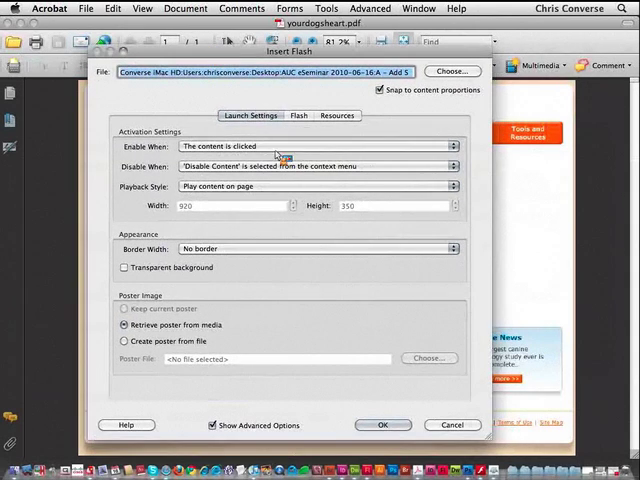